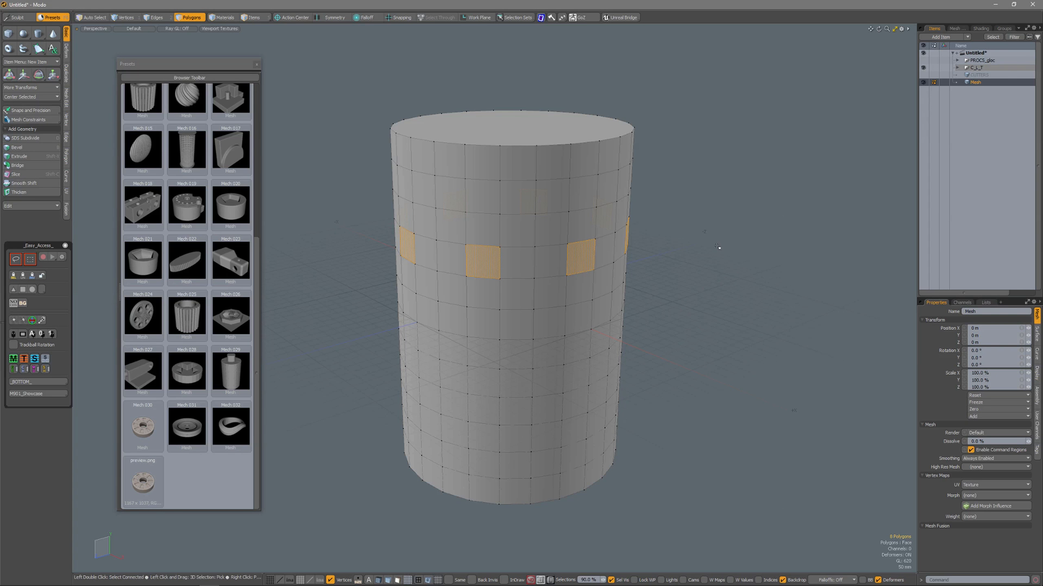
# - Open the Fusion pie menu for the eight selected cylinder faces
pyautogui.click(156, 17)
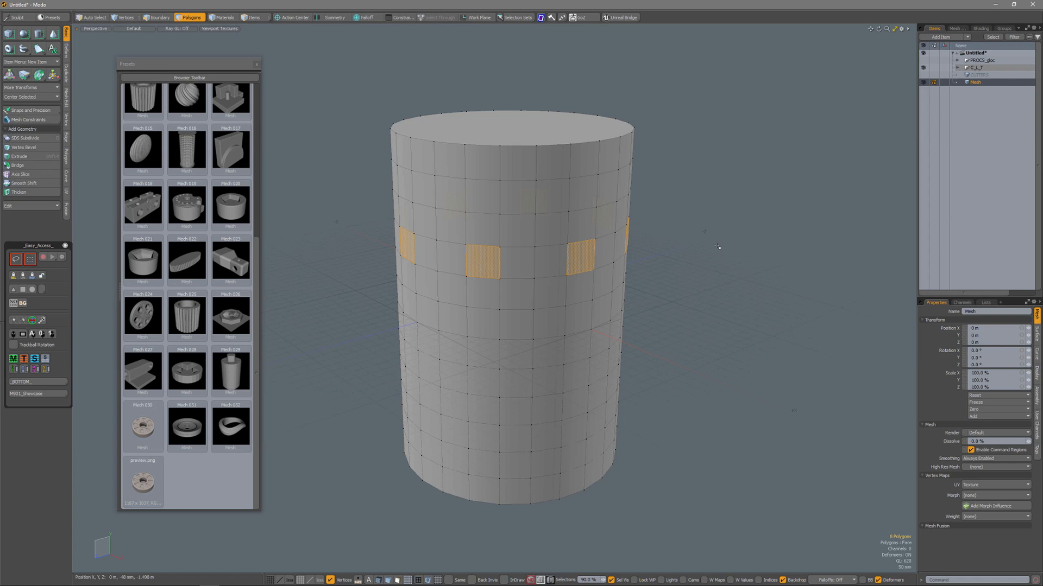
pyautogui.click(717, 247)
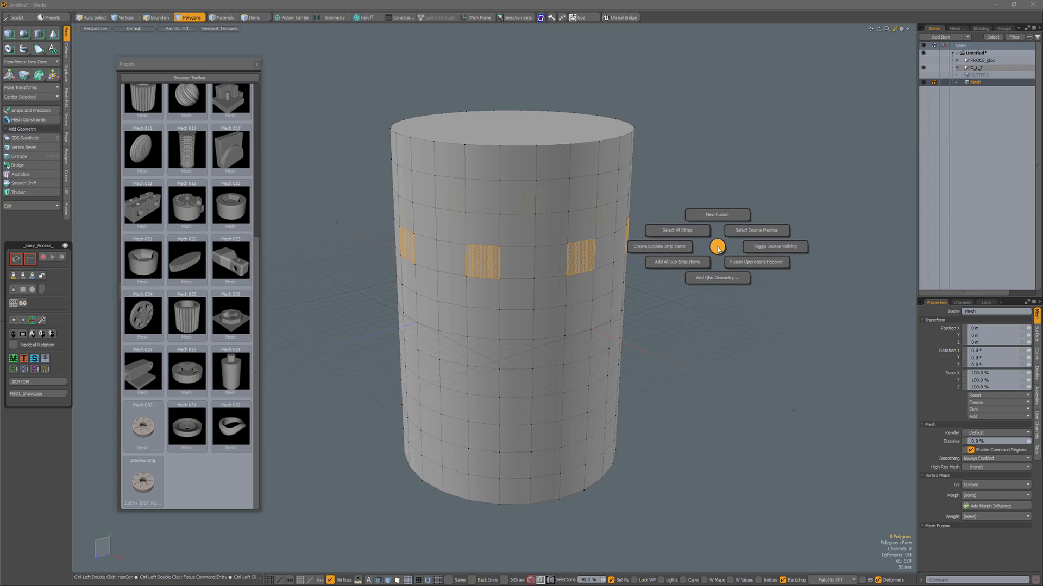
pyautogui.moveTo(717, 278)
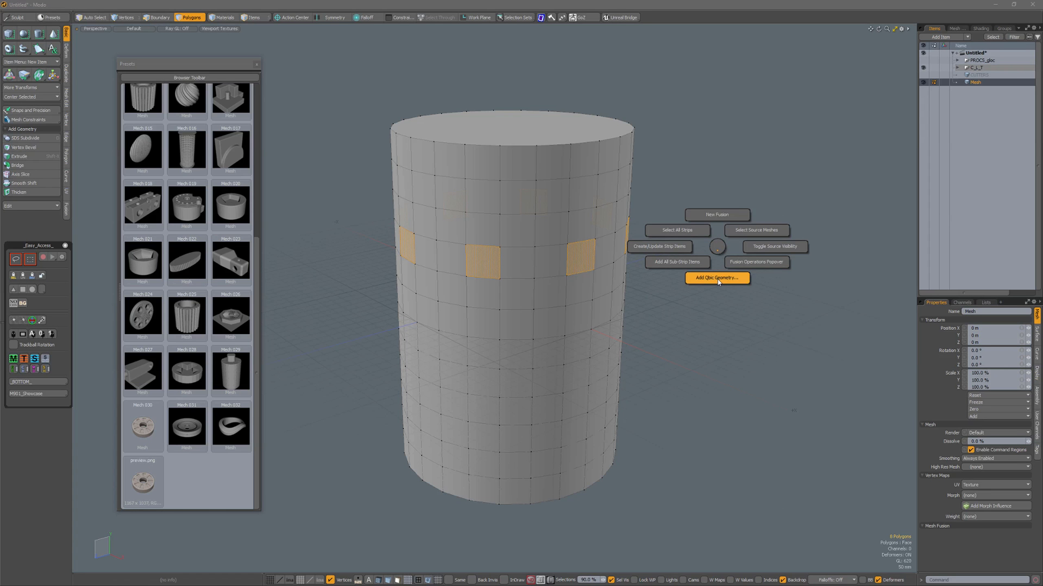
# - Open the Fusion Qbic Presets palette, move it aside, and pick the tapered bottle preset
pyautogui.click(717, 278)
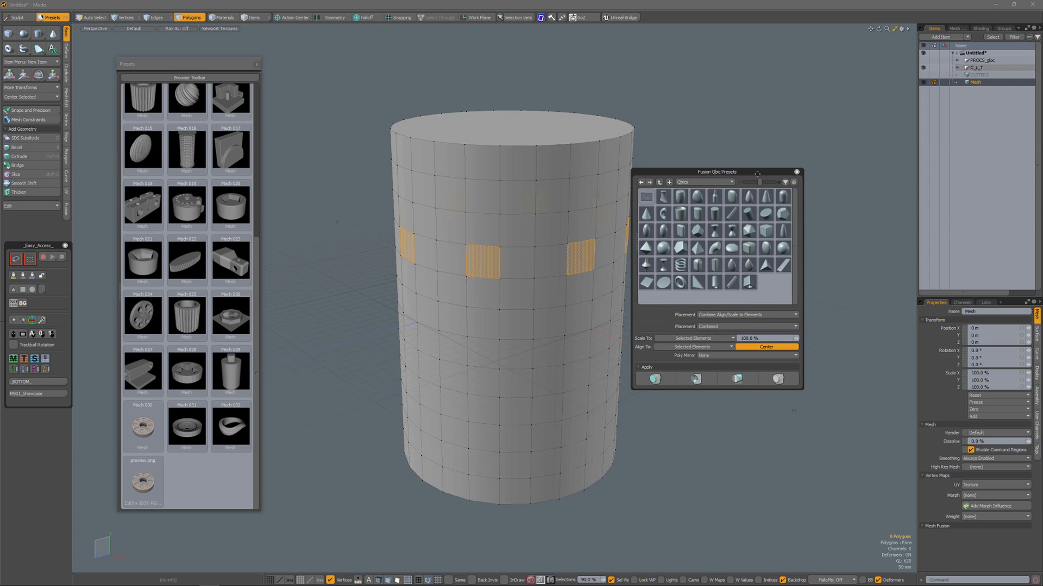
pyautogui.moveTo(717, 172); pyautogui.dragTo(773, 147)
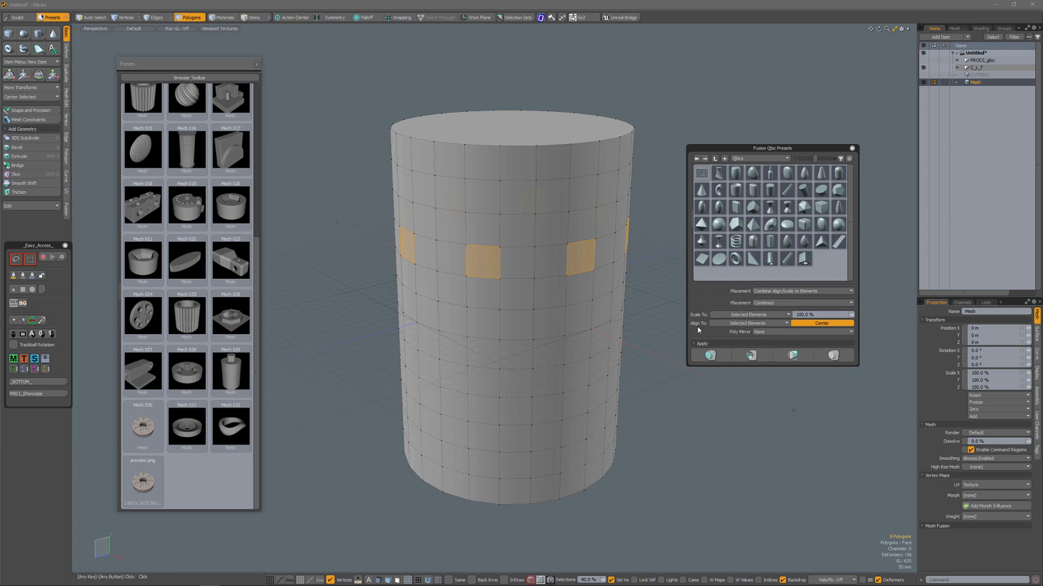
pyautogui.moveTo(769, 175)
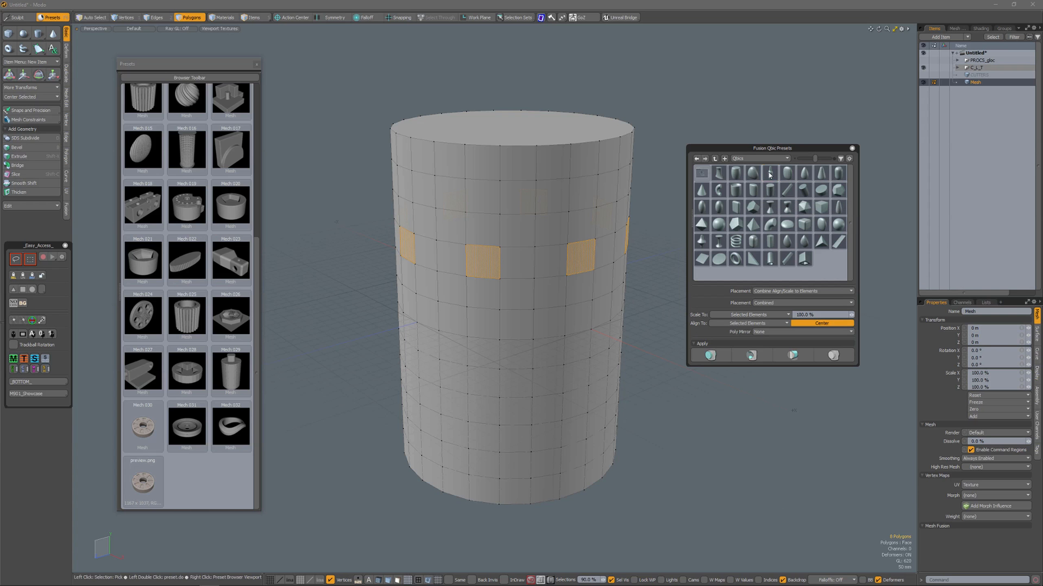
pyautogui.click(769, 172)
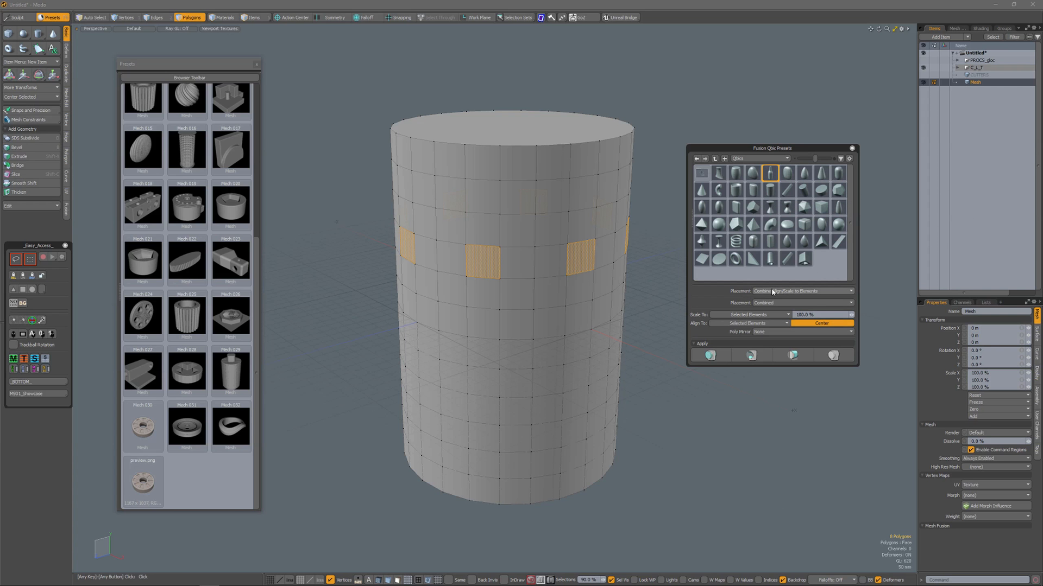
pyautogui.moveTo(722, 320)
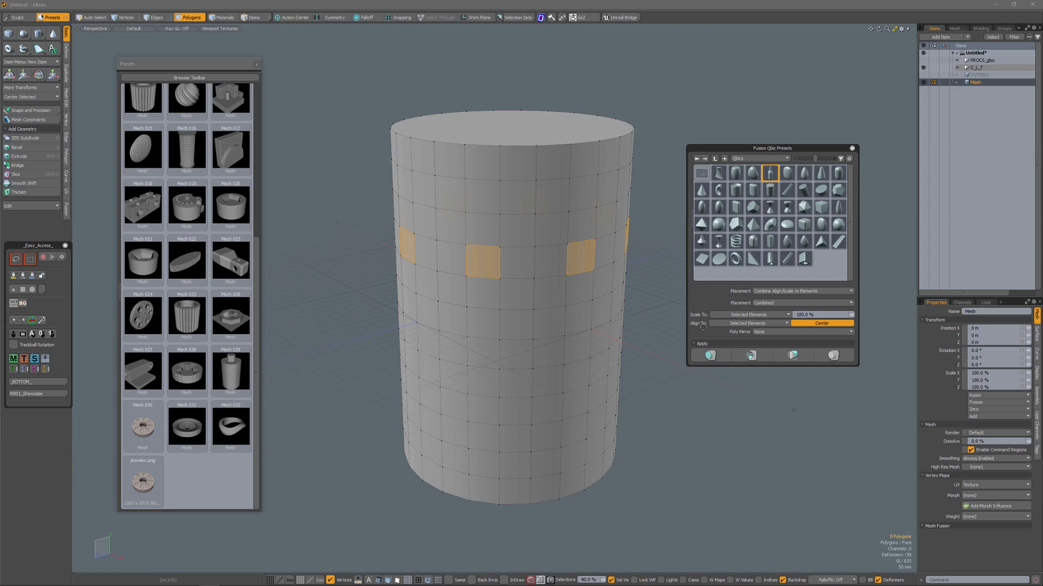
pyautogui.moveTo(833, 355)
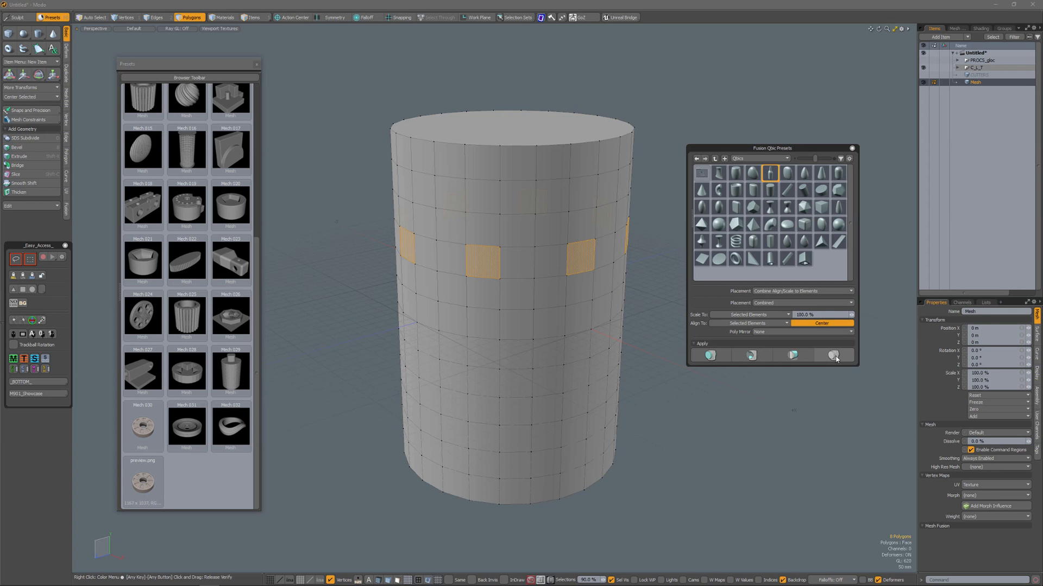
# - Apply the tapered bottle preset to all eight selected faces
pyautogui.click(833, 356)
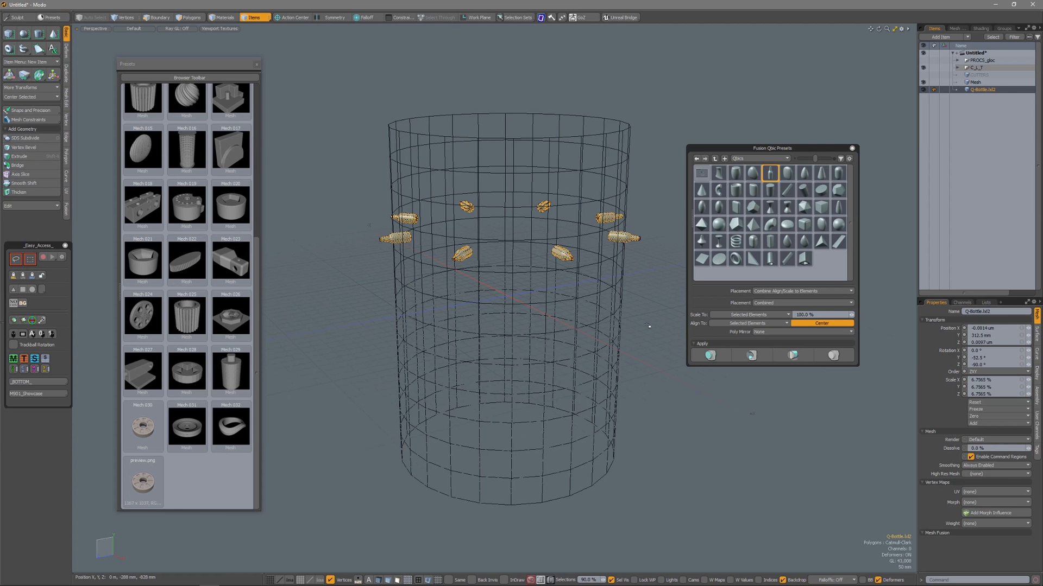
# - Undo the bottle preset placement
pyautogui.click(189, 16)
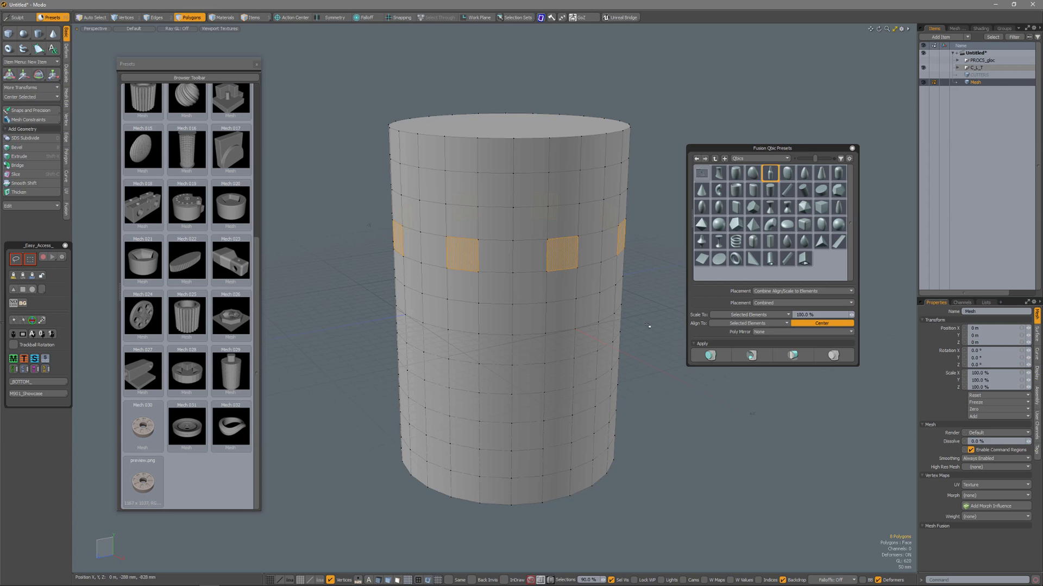
pyautogui.moveTo(643, 320)
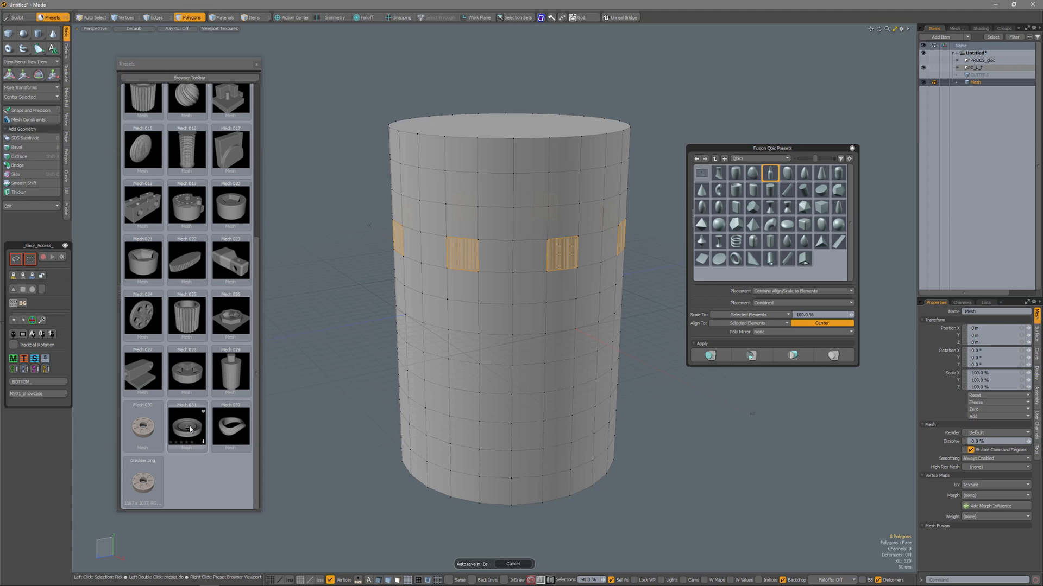
# - Select the Mech_031 ring disc preset and apply it to the eight faces
pyautogui.click(187, 426)
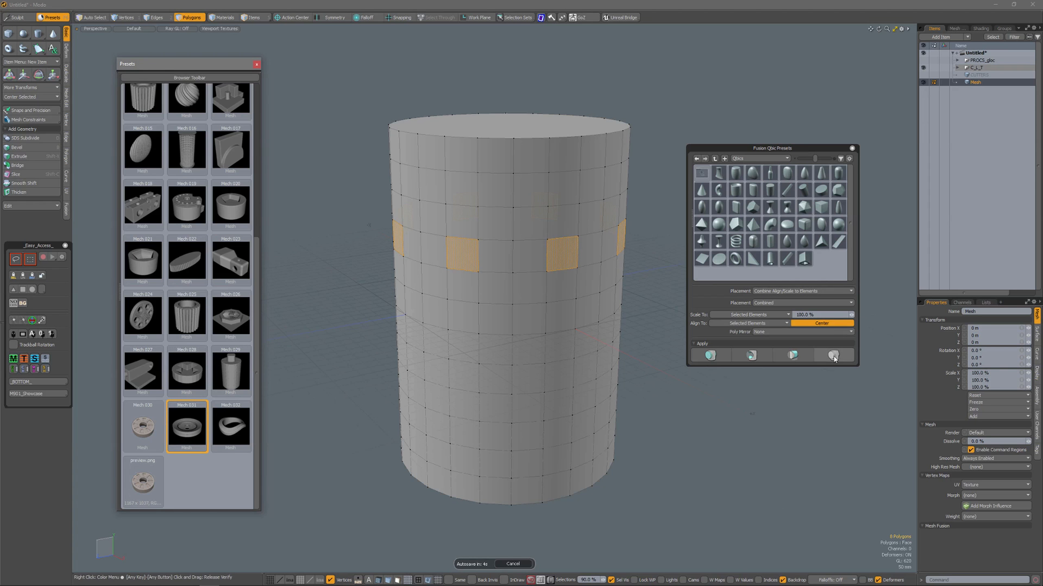
pyautogui.click(833, 355)
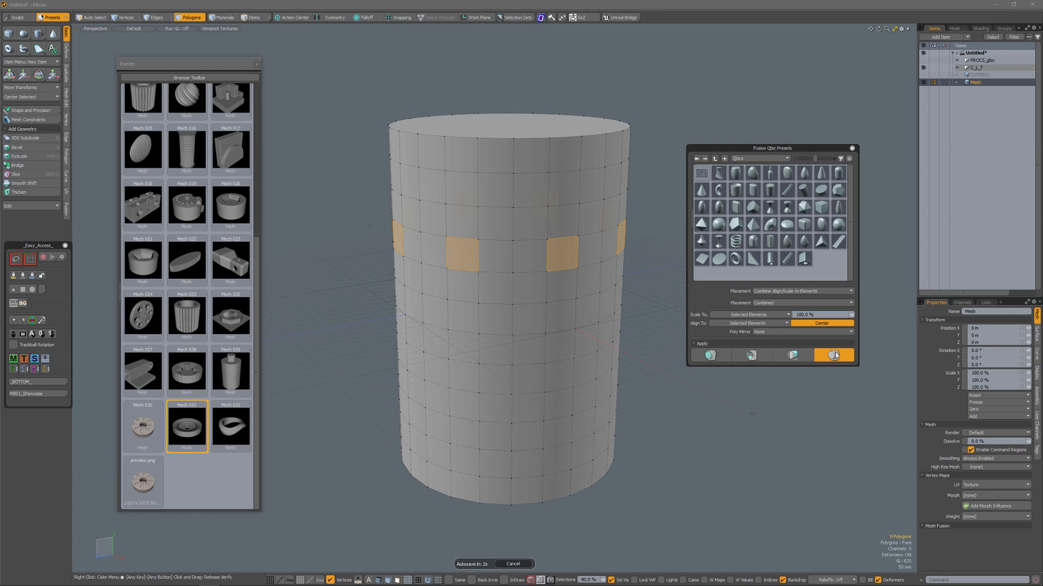
pyautogui.click(833, 355)
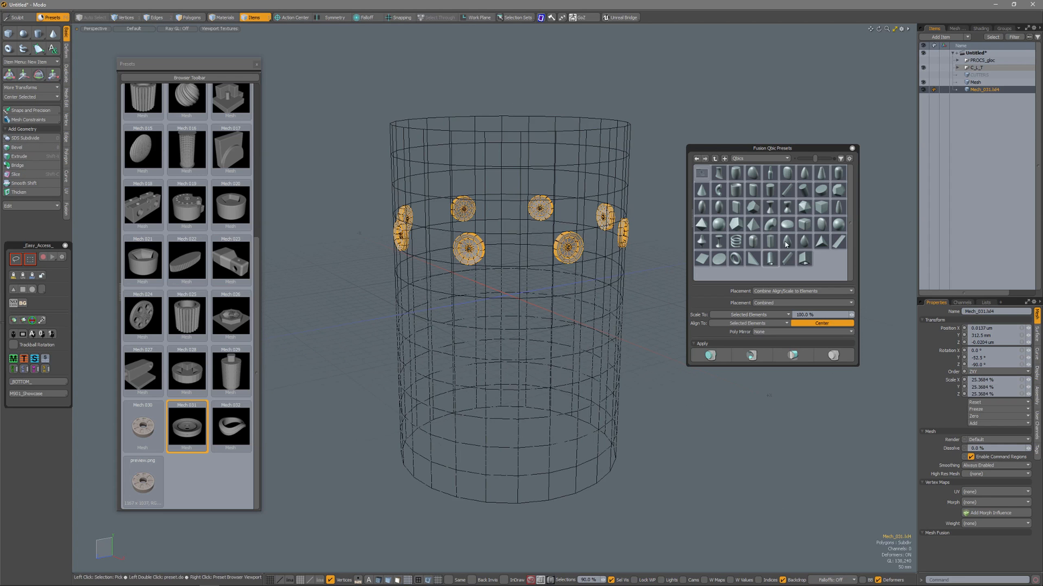
pyautogui.moveTo(764, 223)
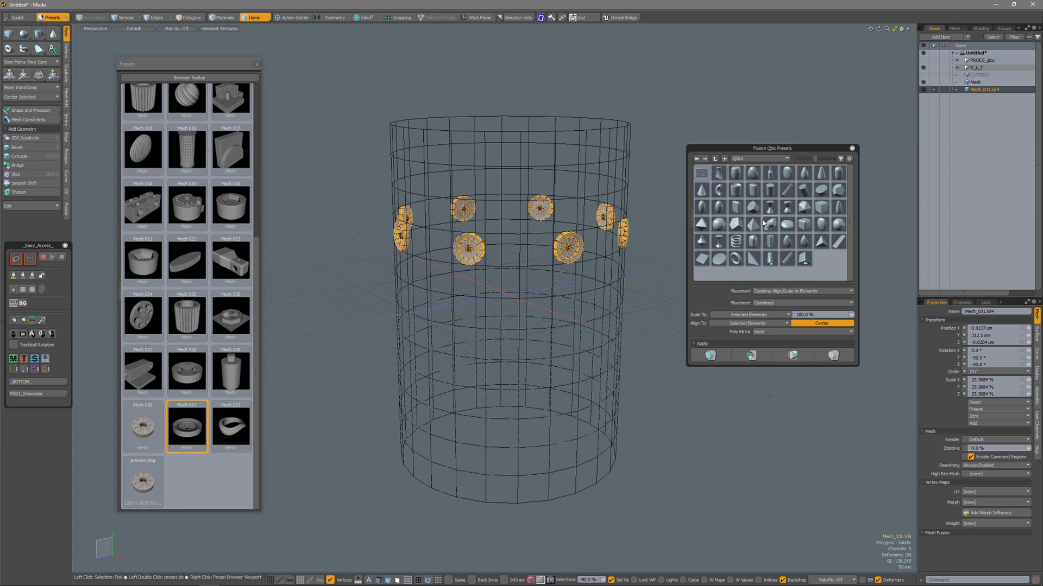
pyautogui.moveTo(753, 150)
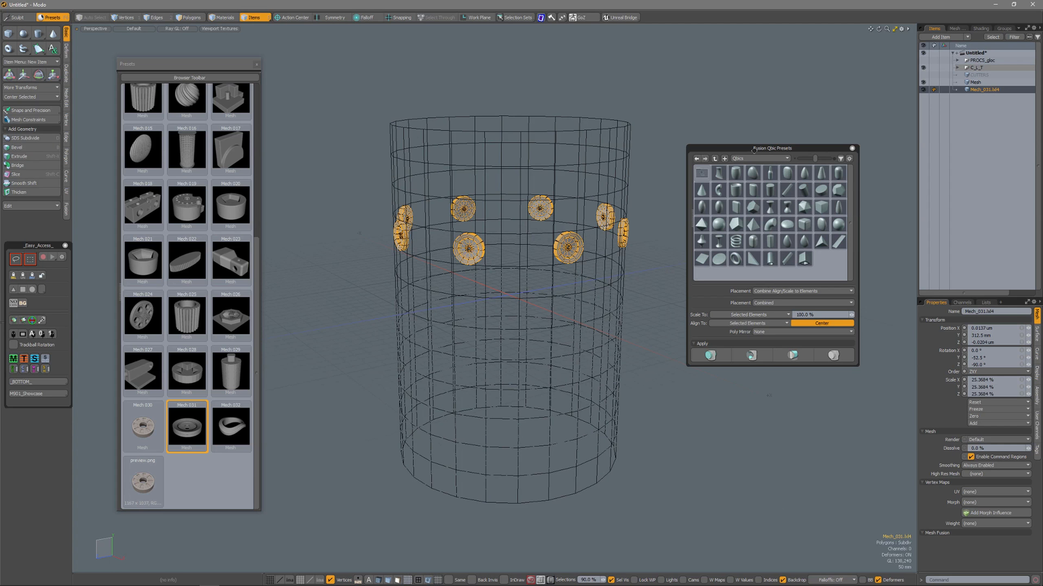
pyautogui.moveTo(783, 206)
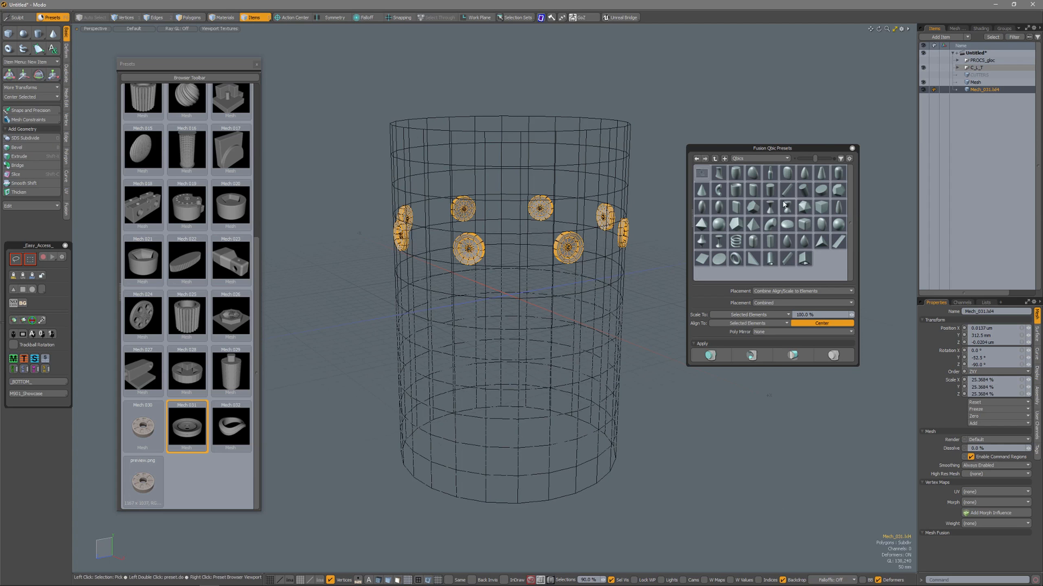
pyautogui.moveTo(782, 205)
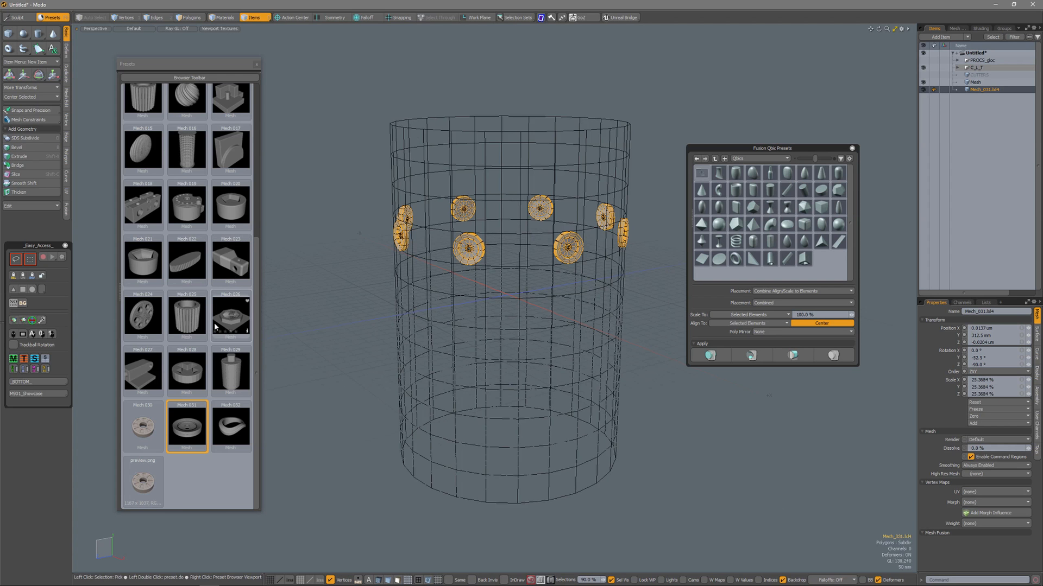
pyautogui.moveTo(231, 316)
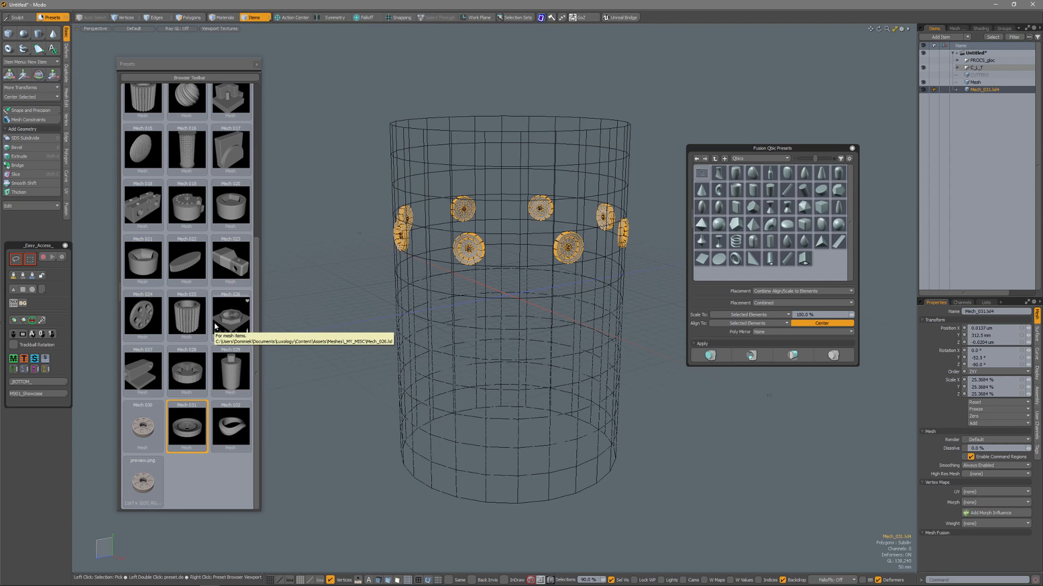
pyautogui.moveTo(352, 339)
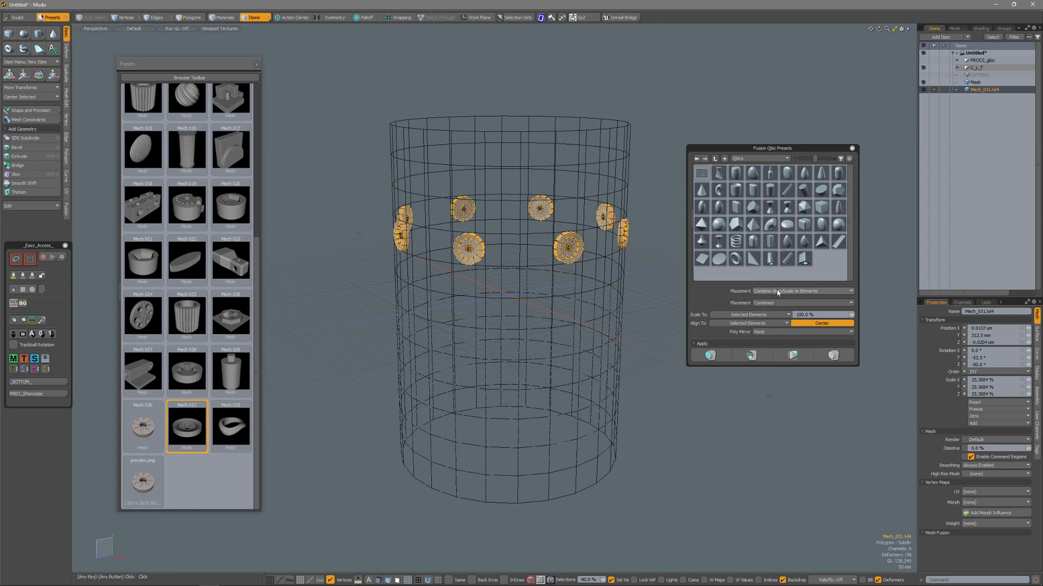
pyautogui.moveTo(778, 293)
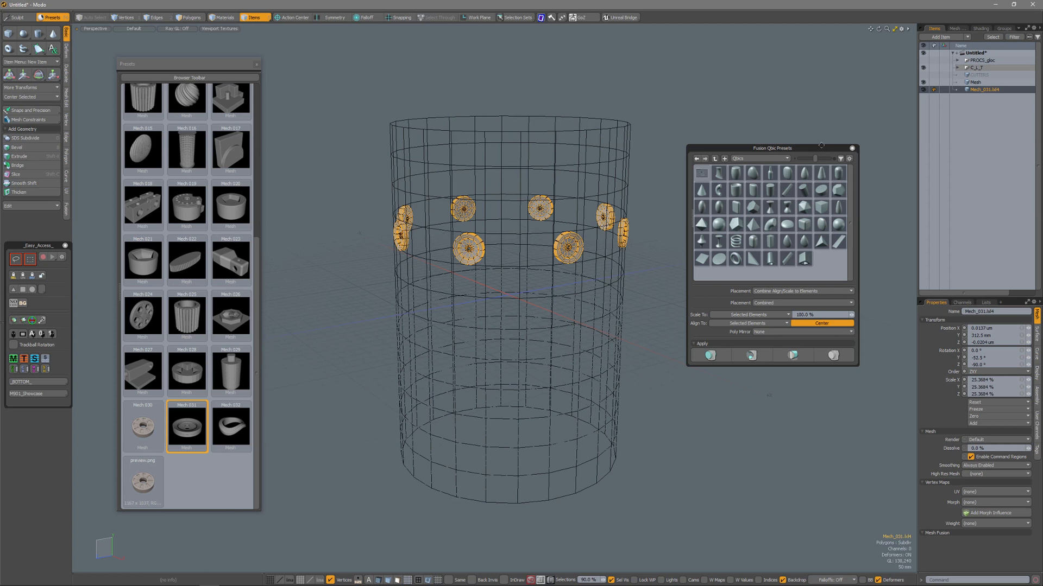
# - Move the presets palette up and select a 15-polygon block below the rings
pyautogui.moveTo(771, 148); pyautogui.dragTo(809, 93)
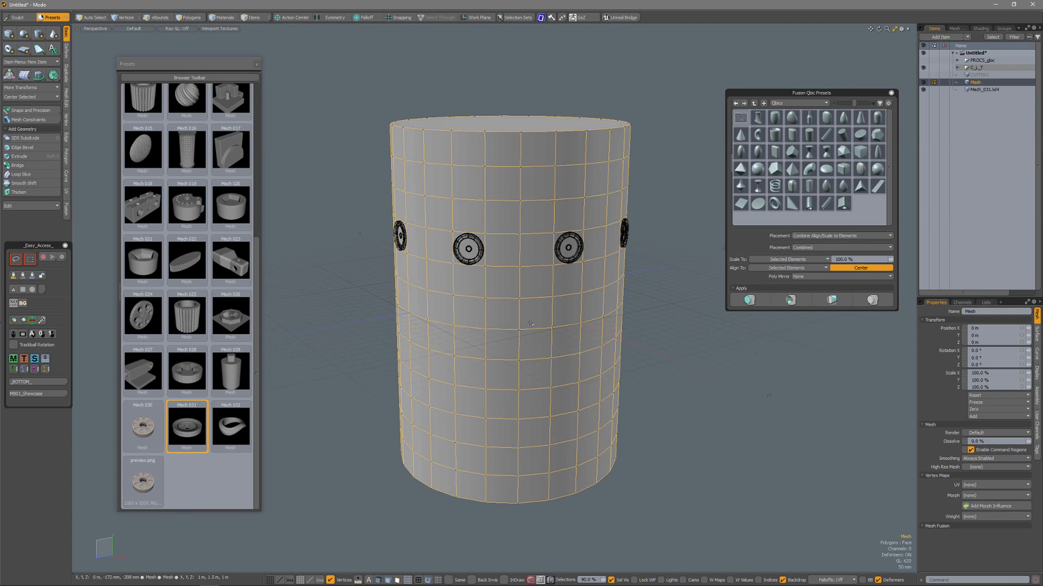
pyautogui.click(189, 17)
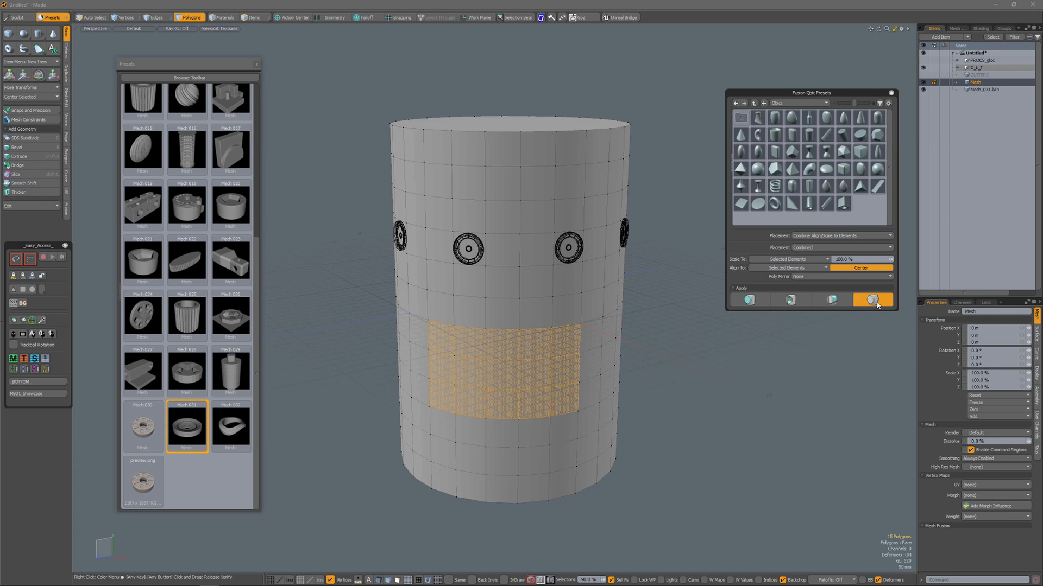
pyautogui.click(873, 299)
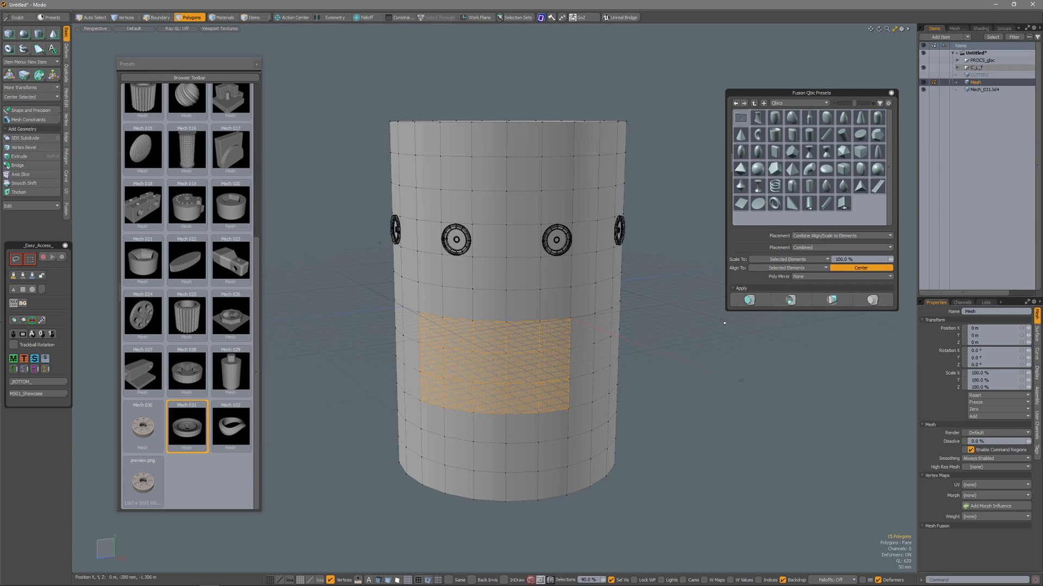
# - Set Placement to Single Align/Scale to Elements for one large ring disc
pyautogui.click(841, 237)
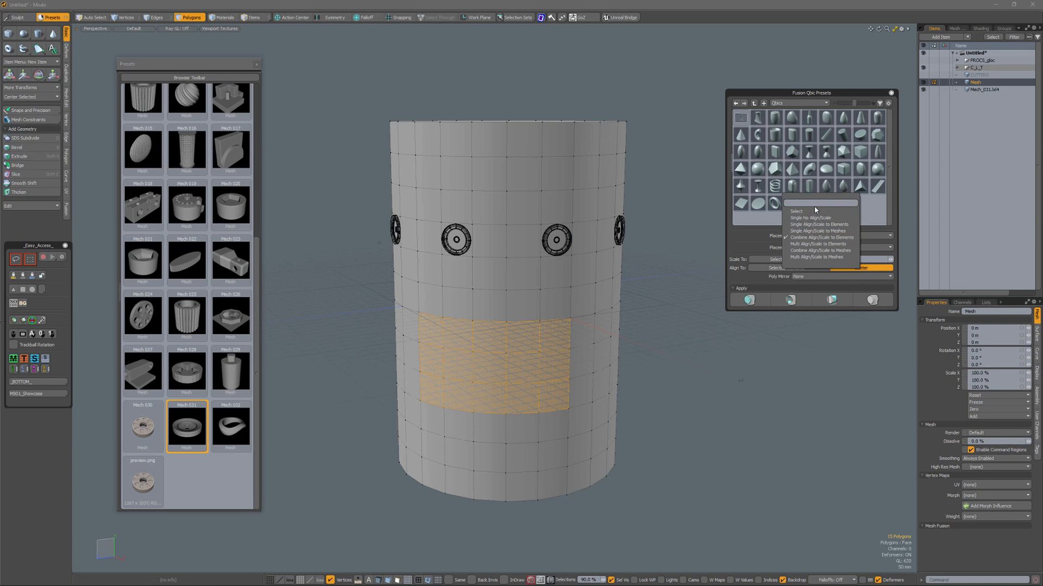
pyautogui.moveTo(818, 225)
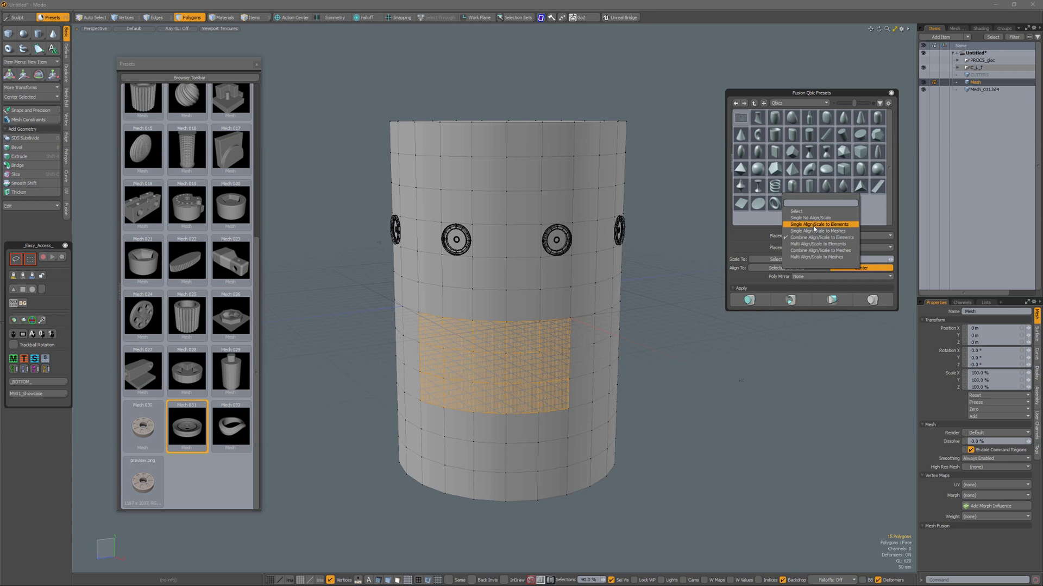
pyautogui.click(820, 224)
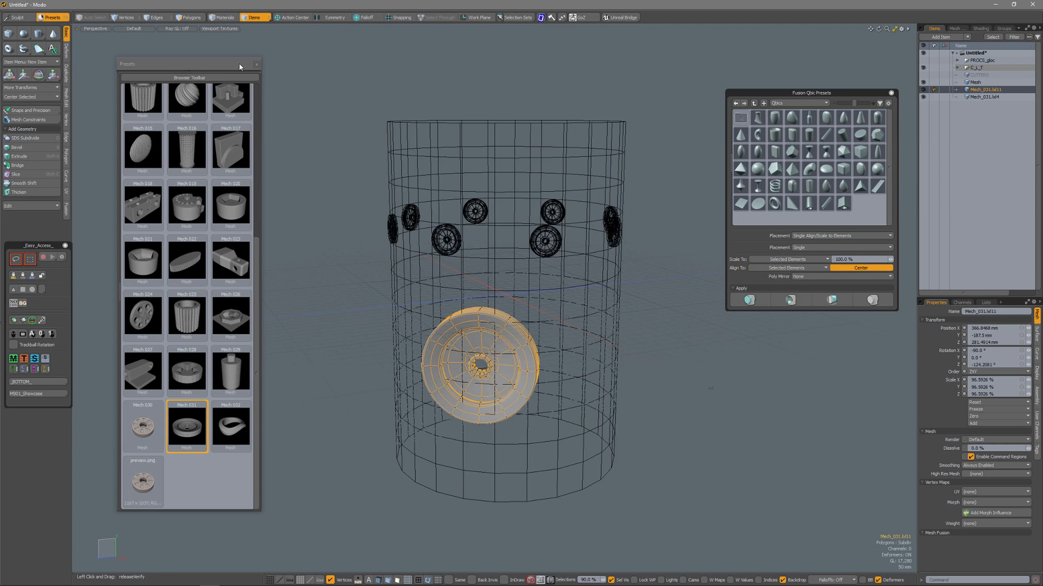
pyautogui.moveTo(239, 65); pyautogui.dragTo(239, 72)
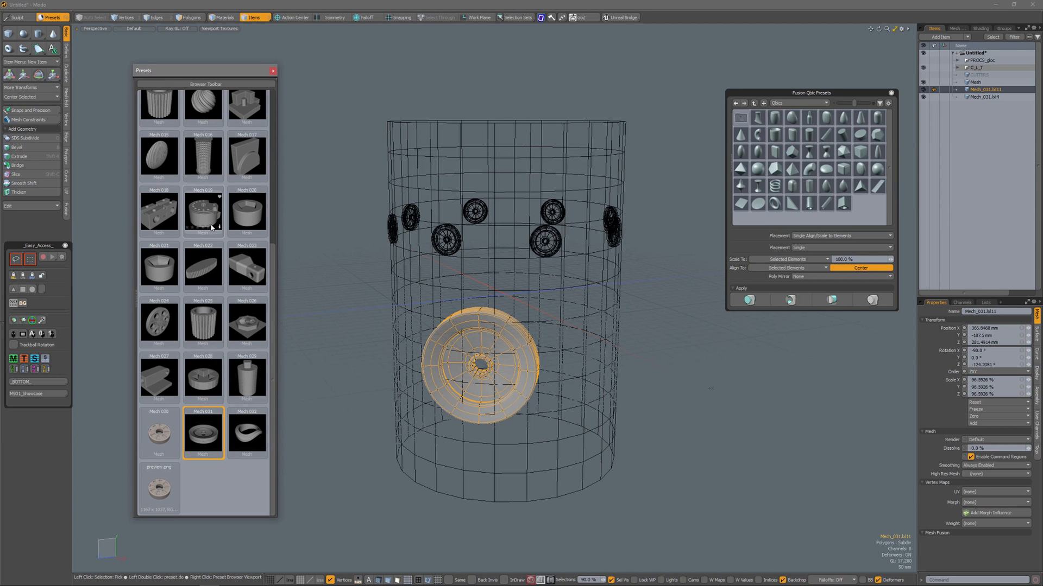